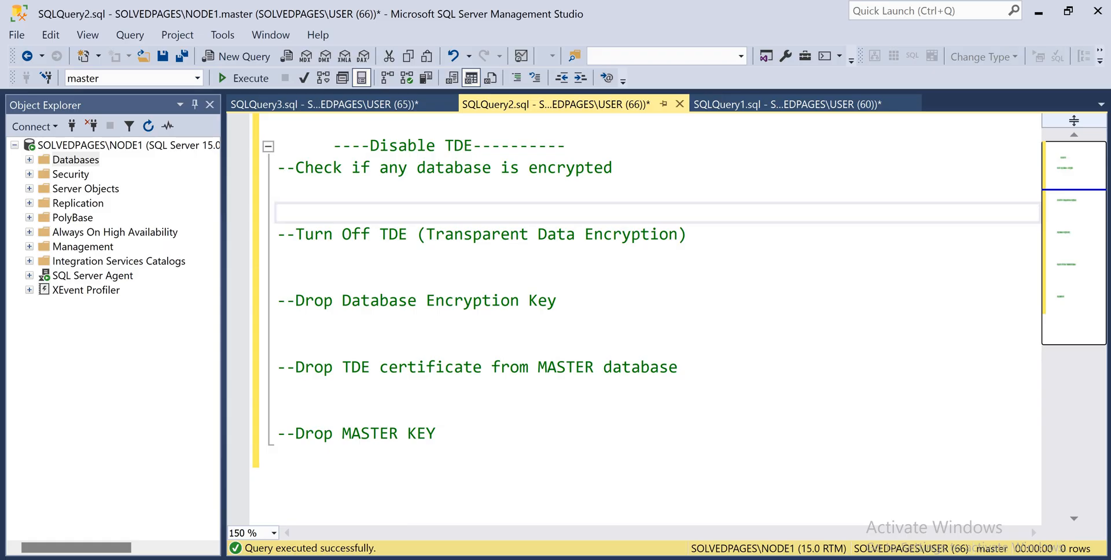
- Run 'select name, is_encrypted from sys.databases' and confirm test shows is_encrypted 1
{"action": "type", "text": "select"}
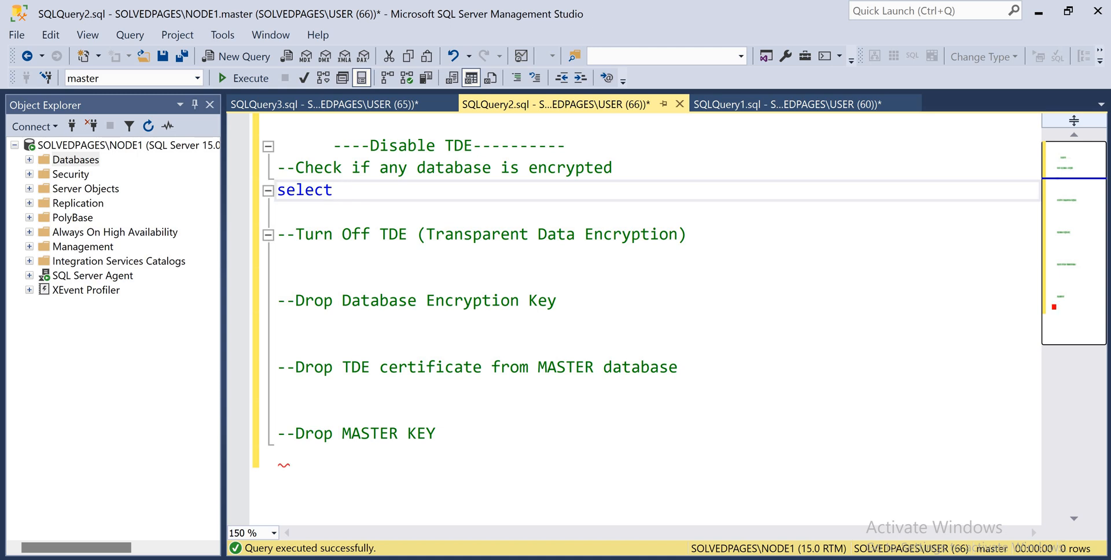
{"action": "type", "text": "name, is_encrypted from"}
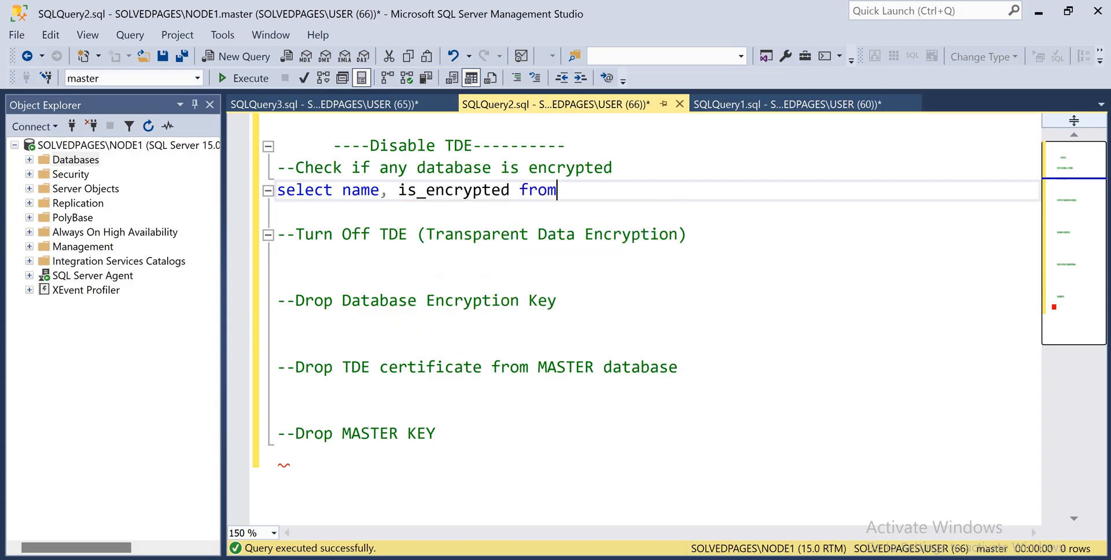
{"action": "type", "text": "sys.d"}
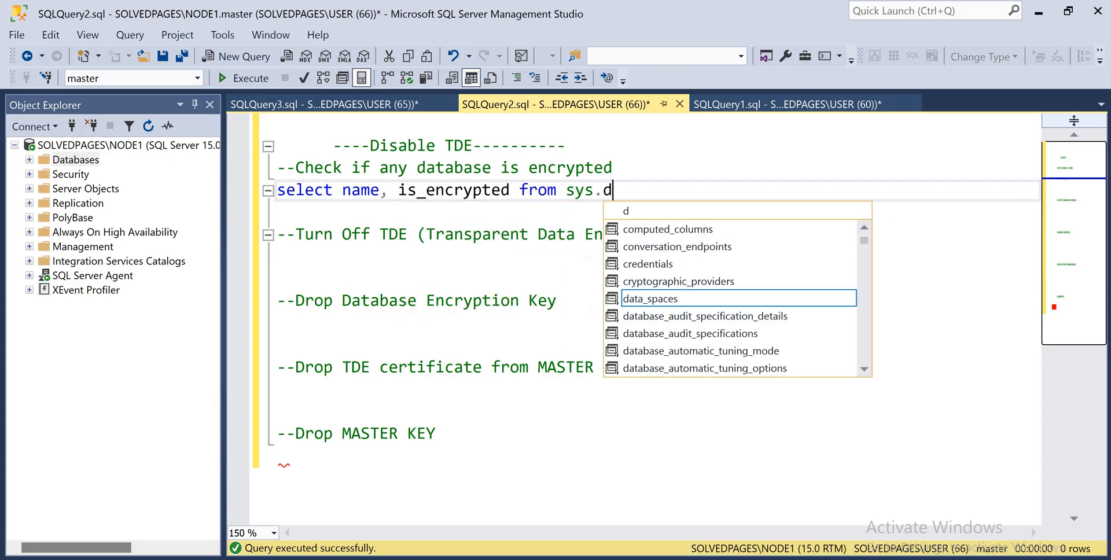
{"action": "type", "text": "atabases"}
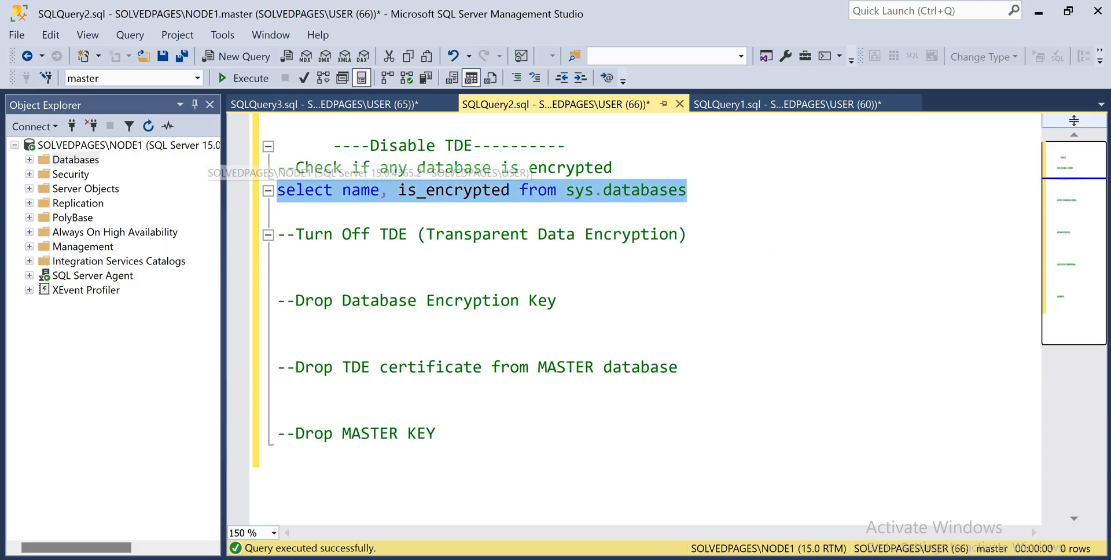
{"action": "left_click", "coordinate": [232, 79]}
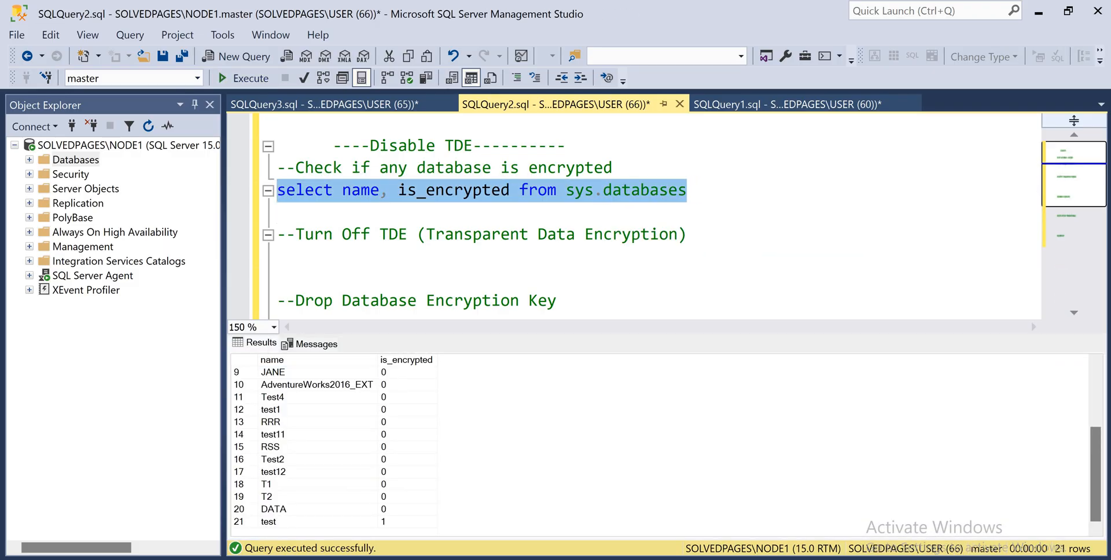
{"action": "left_click", "coordinate": [403, 521]}
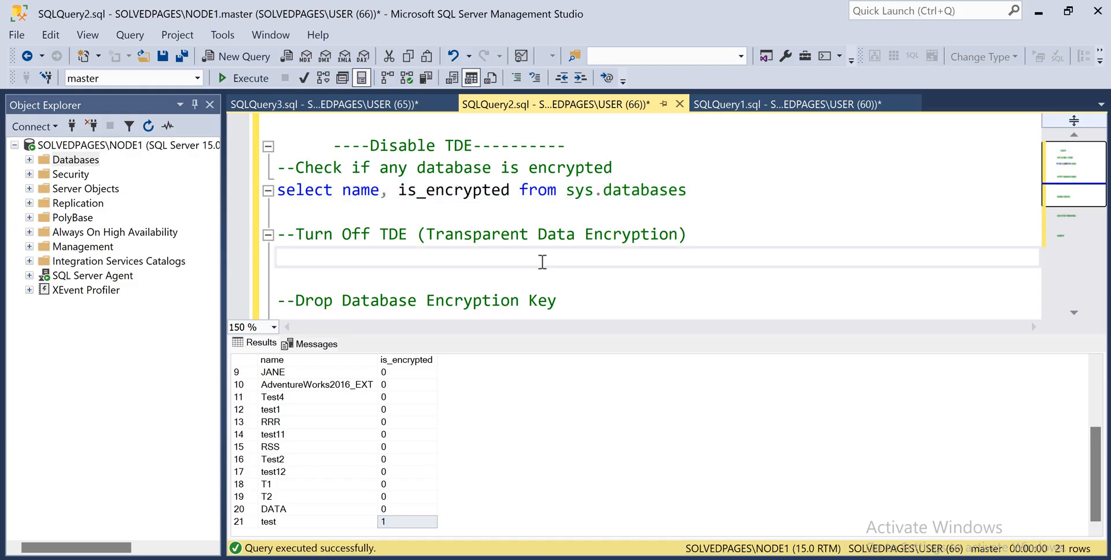
- Write and run 'Alter database test set encryption off' under the Turn Off TDE comment
{"action": "type", "text": "Al"}
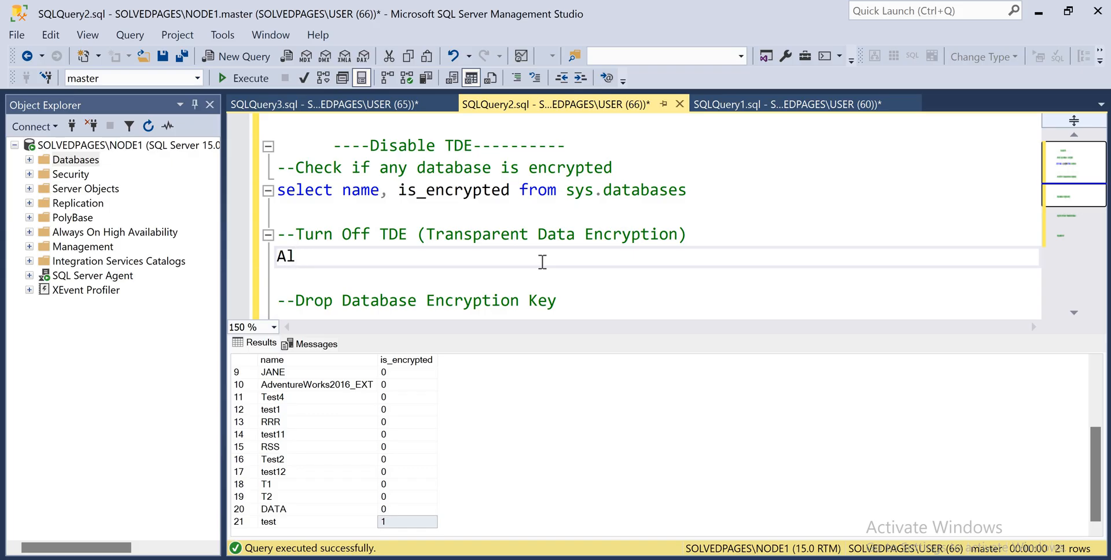
{"action": "type", "text": "ter database"}
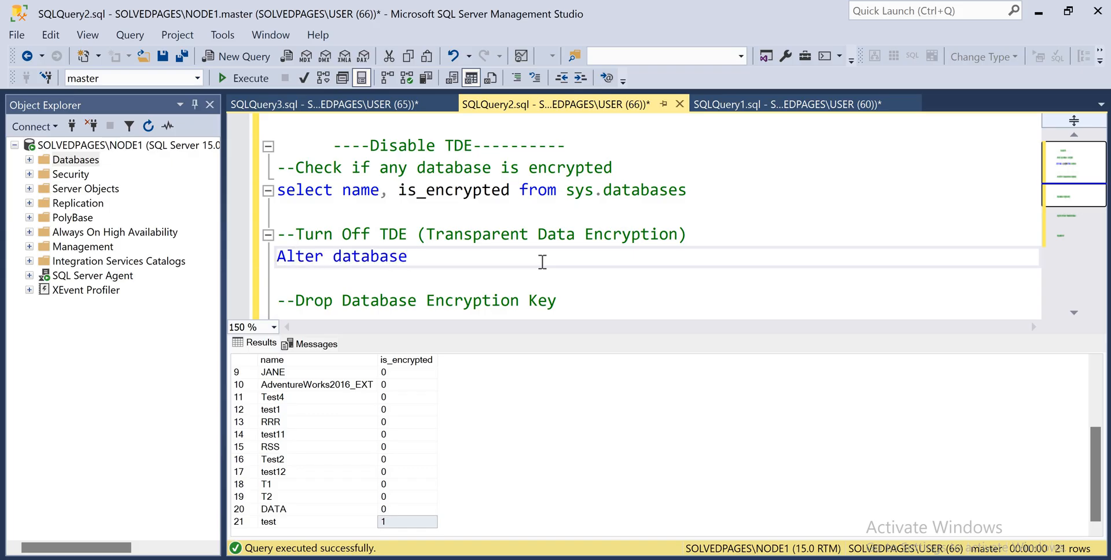
{"action": "type", "text": "testy"}
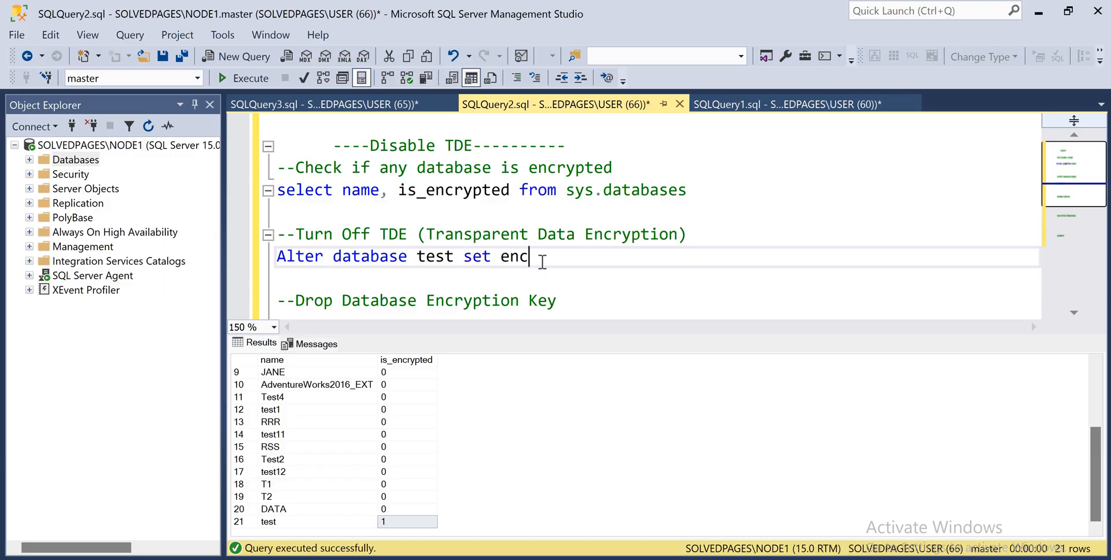
{"action": "type", "text": "ryption off"}
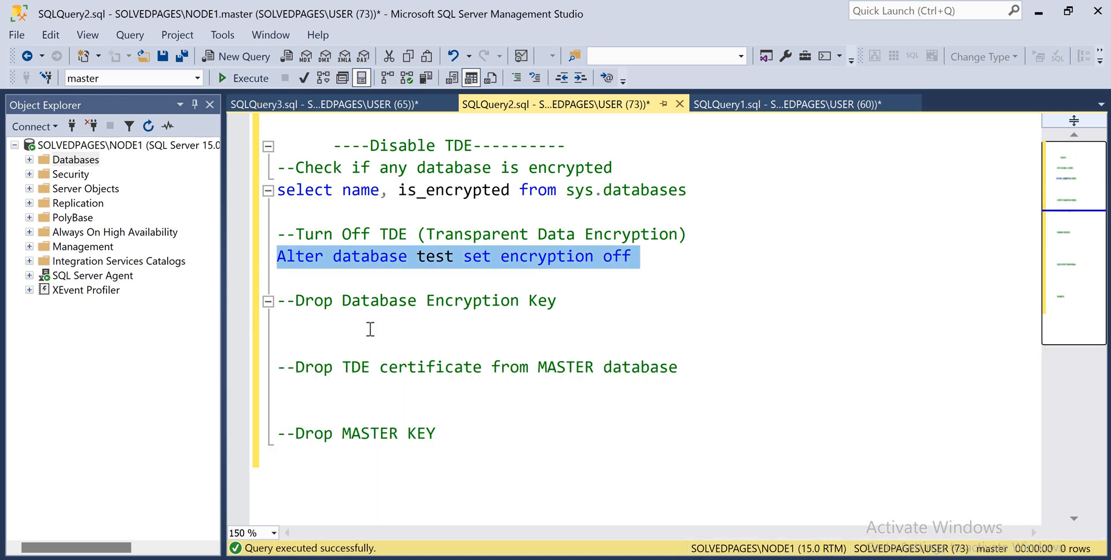
{"action": "left_click", "coordinate": [370, 326]}
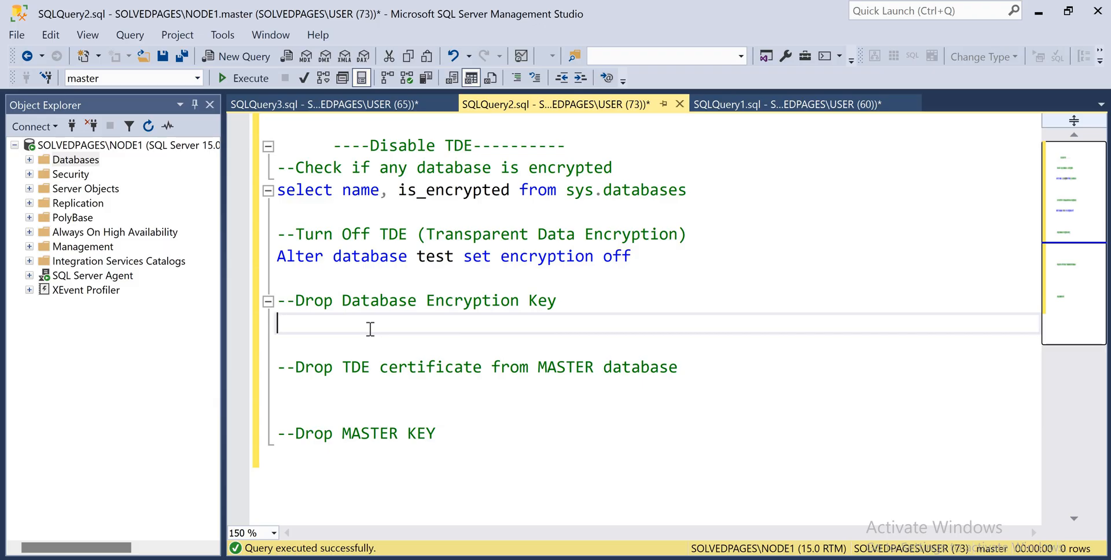
- Write 'Drop database encryption key' and run it, which errors out
{"action": "type", "text": "Drop d"}
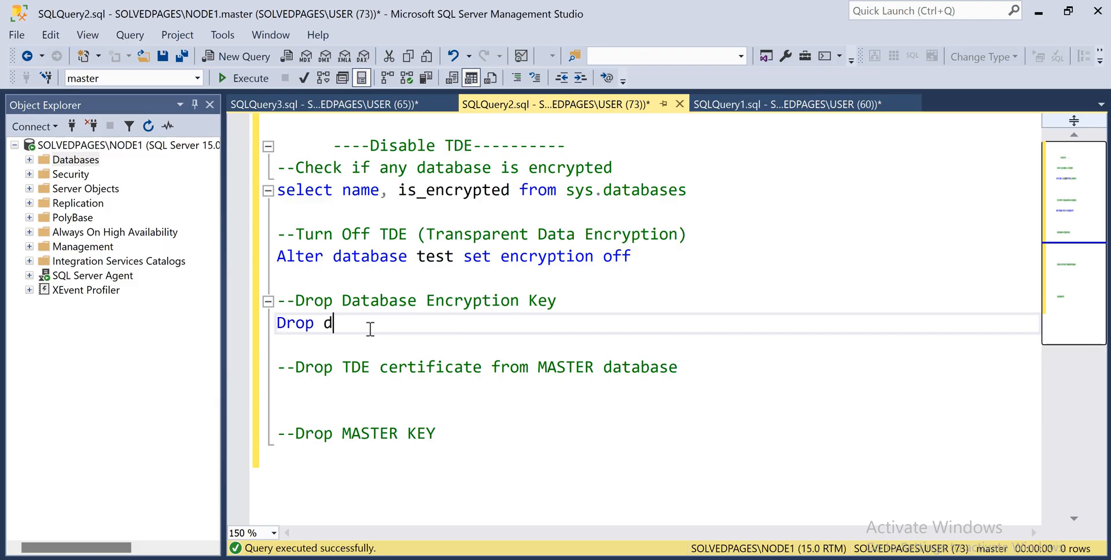
{"action": "type", "text": "atabase encryption key"}
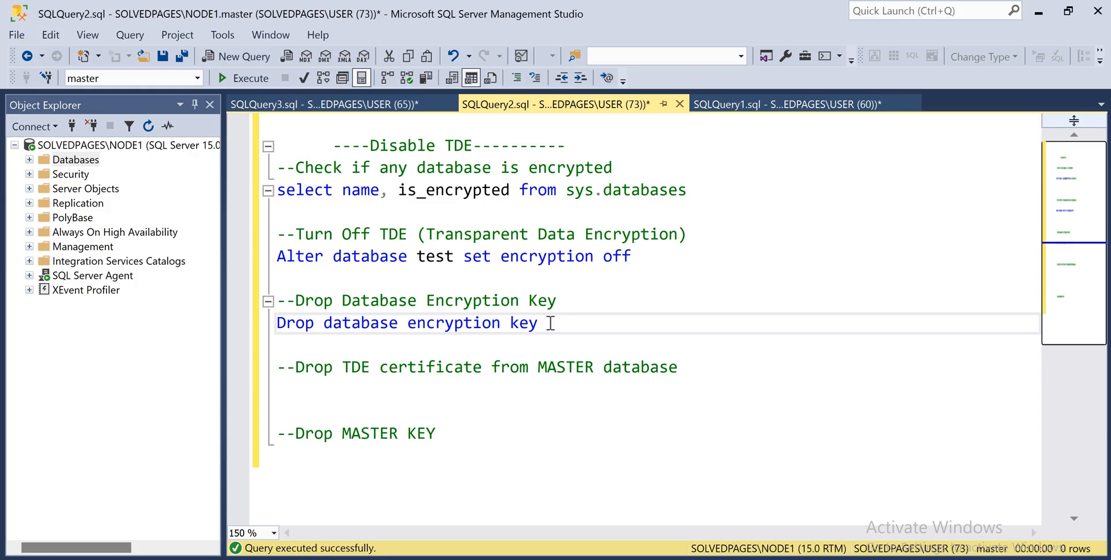
{"action": "left_click_drag", "start_coordinate": [341, 323], "coordinate": [548, 323]}
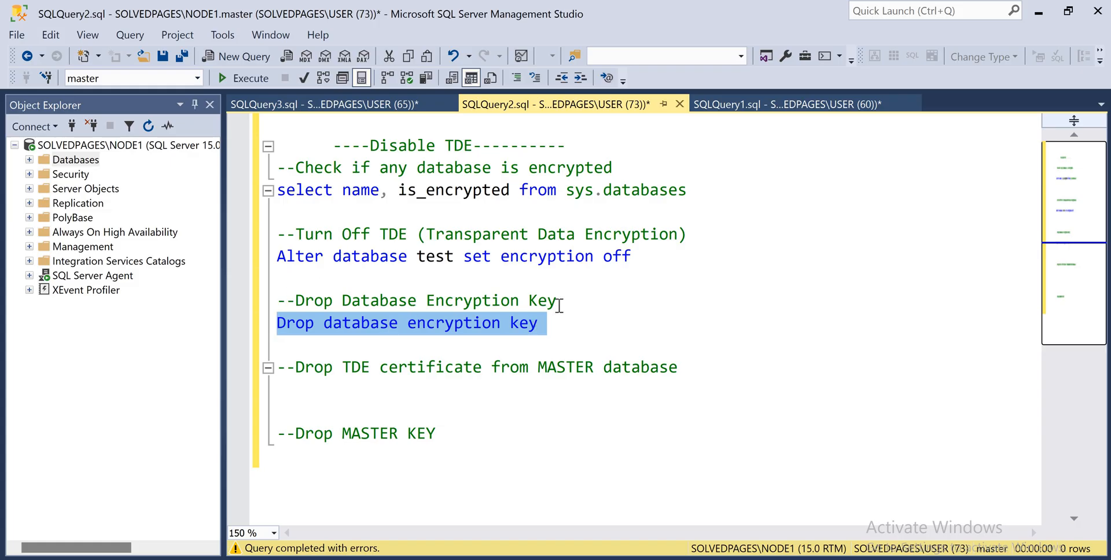
- Add 'use test' above the drop statement and rerun it successfully
{"action": "left_click", "coordinate": [556, 301]}
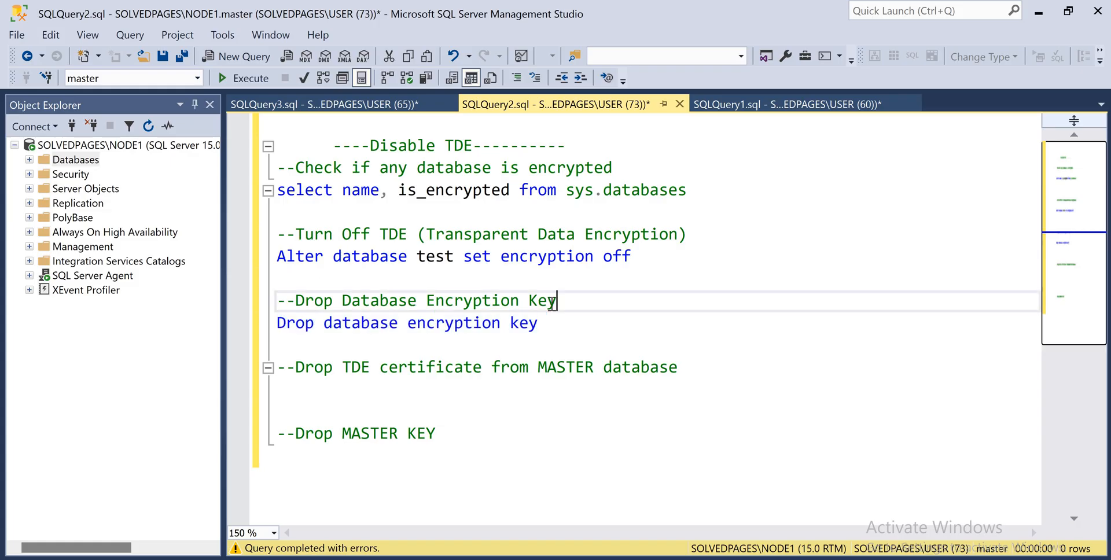
{"action": "type", "text": "use"}
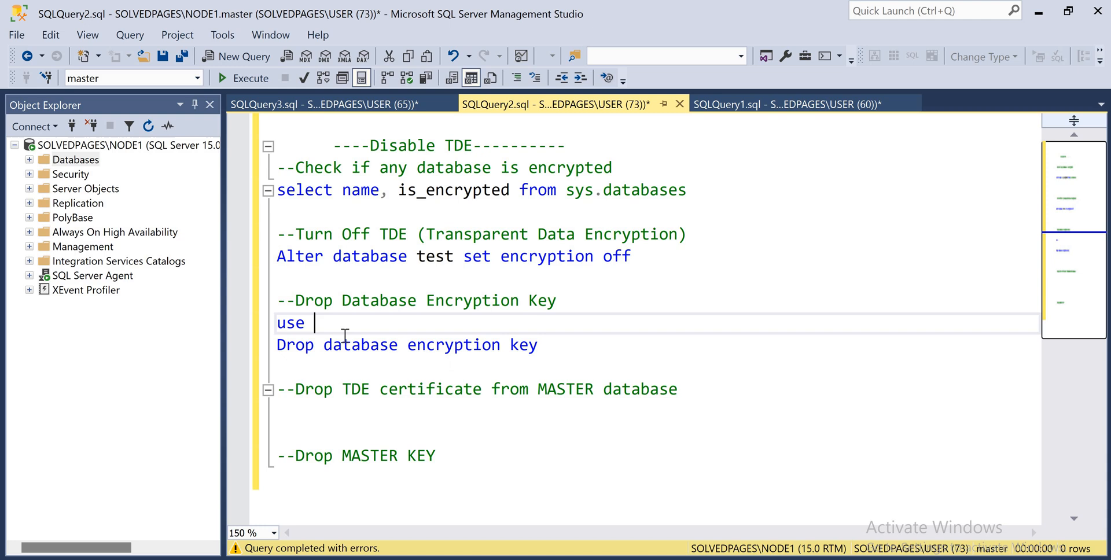
{"action": "type", "text": "test"}
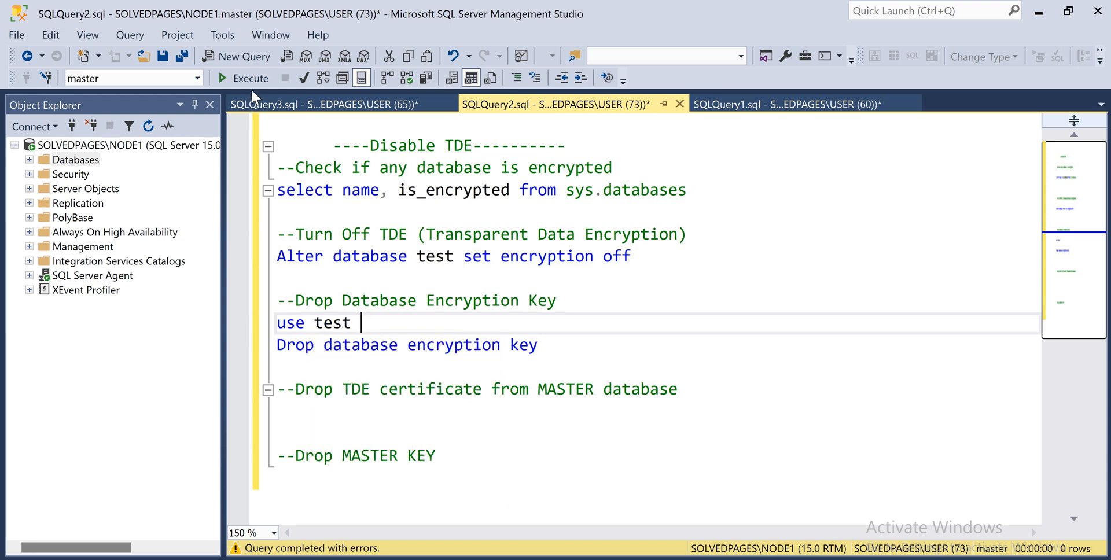
{"action": "left_click", "coordinate": [236, 78]}
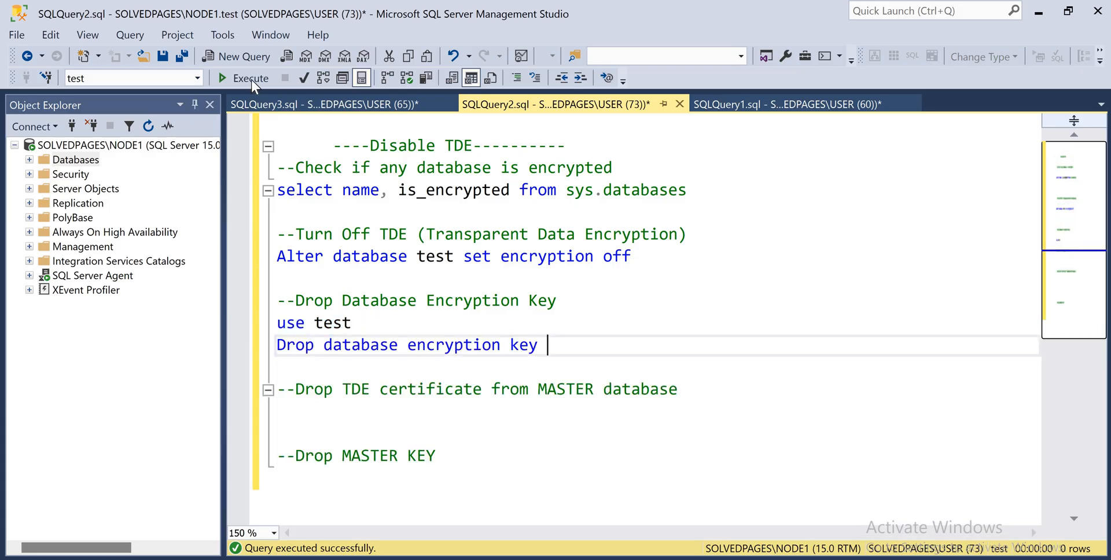
{"action": "left_click", "coordinate": [244, 78]}
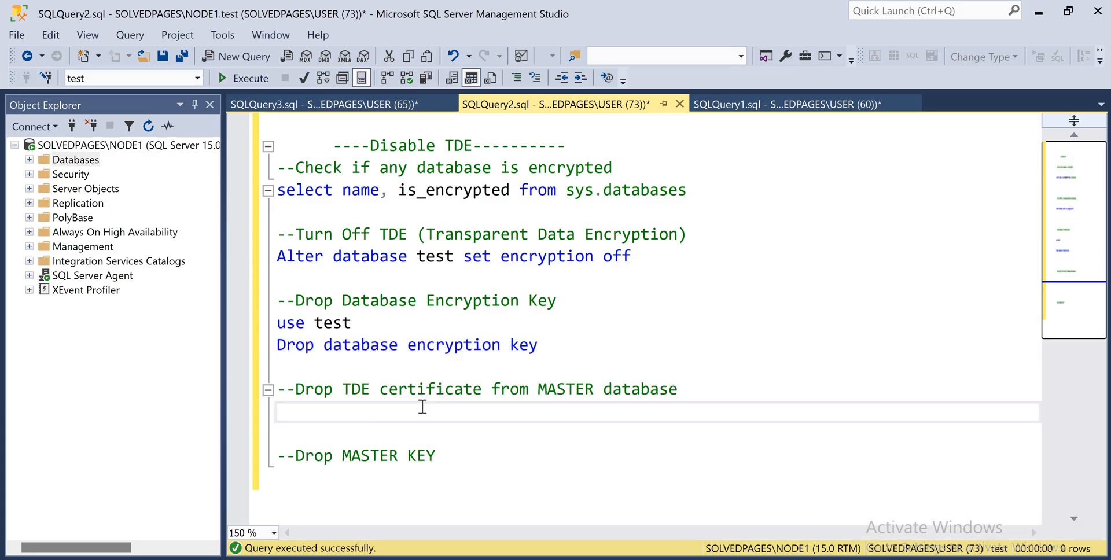
- Write 'drop certificate TDE_Cert' under the TDE certificate comment
{"action": "left_click", "coordinate": [291, 426]}
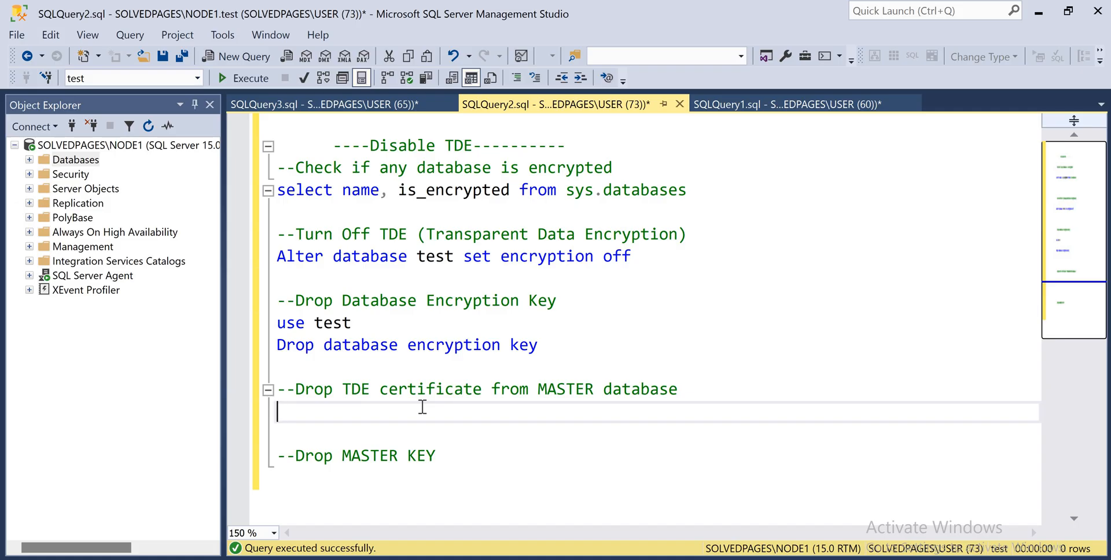
{"action": "type", "text": "drop certifica"}
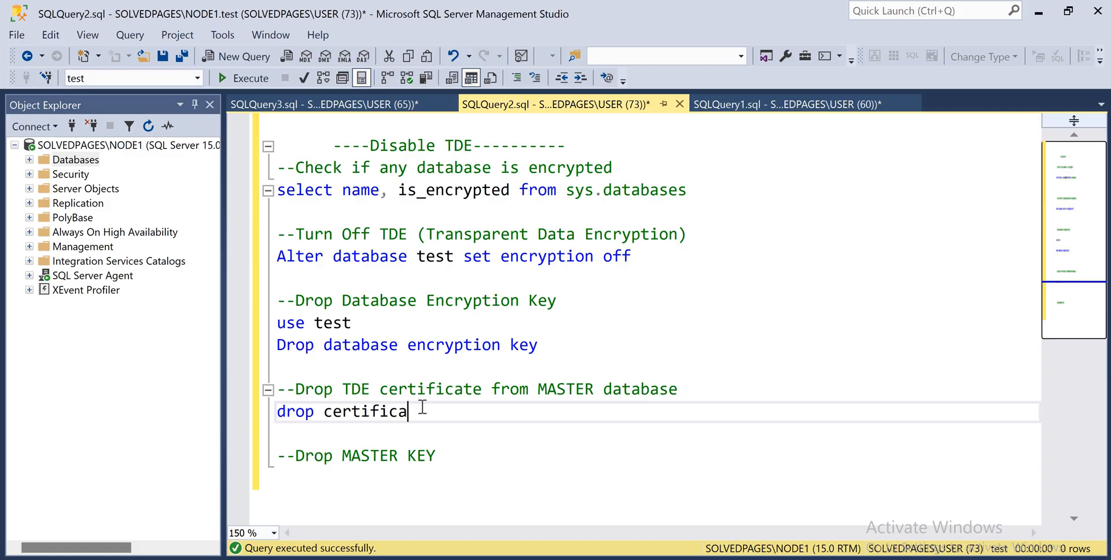
{"action": "type", "text": "te TDE_"}
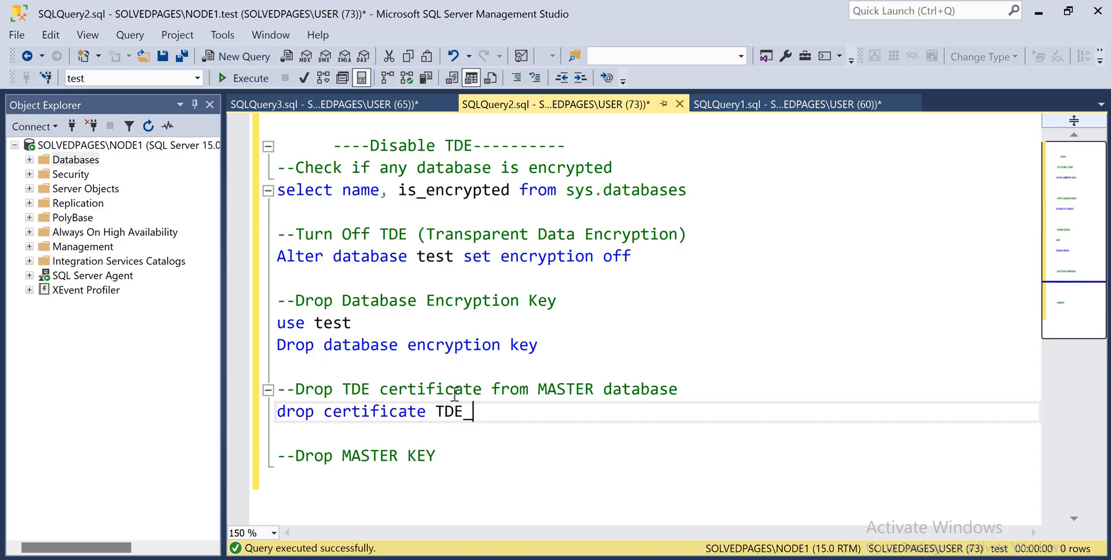
{"action": "type", "text": "Cert"}
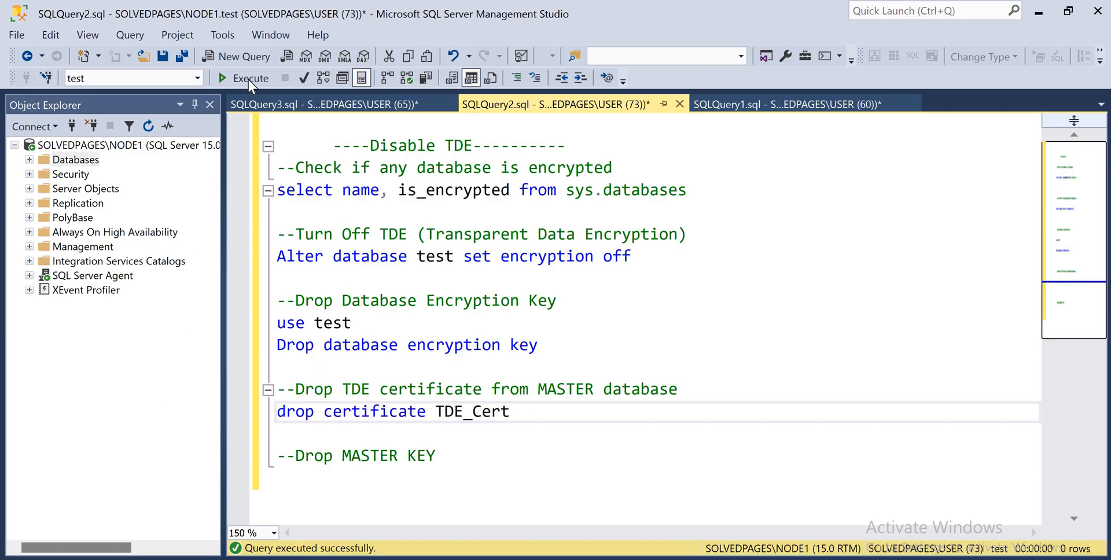
{"action": "left_click", "coordinate": [244, 78]}
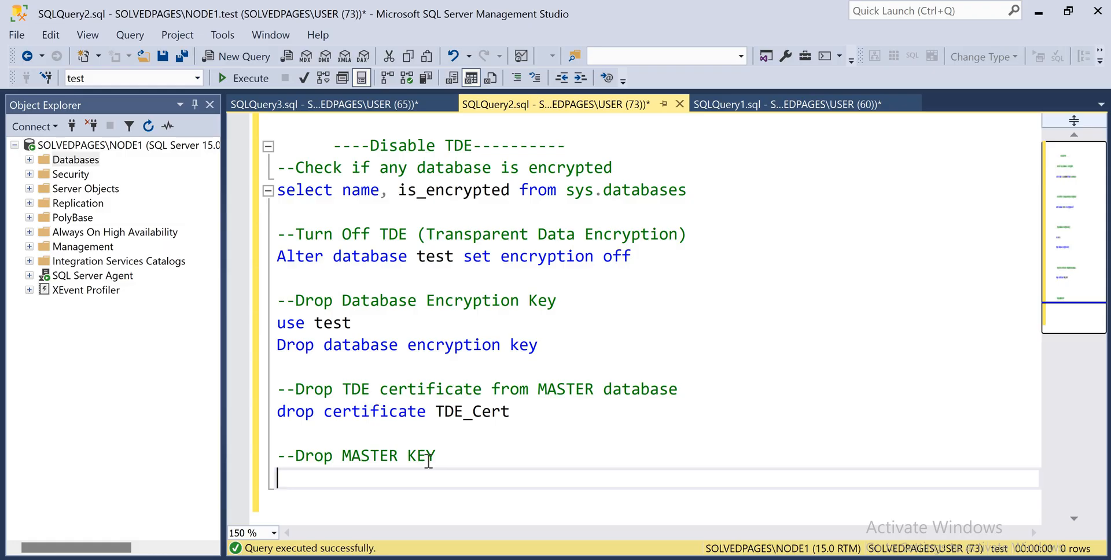
- Write 'use master' and 'drop master key' and run them, getting the TDE_Cert error
{"action": "type", "text": "use masterdrio m"}
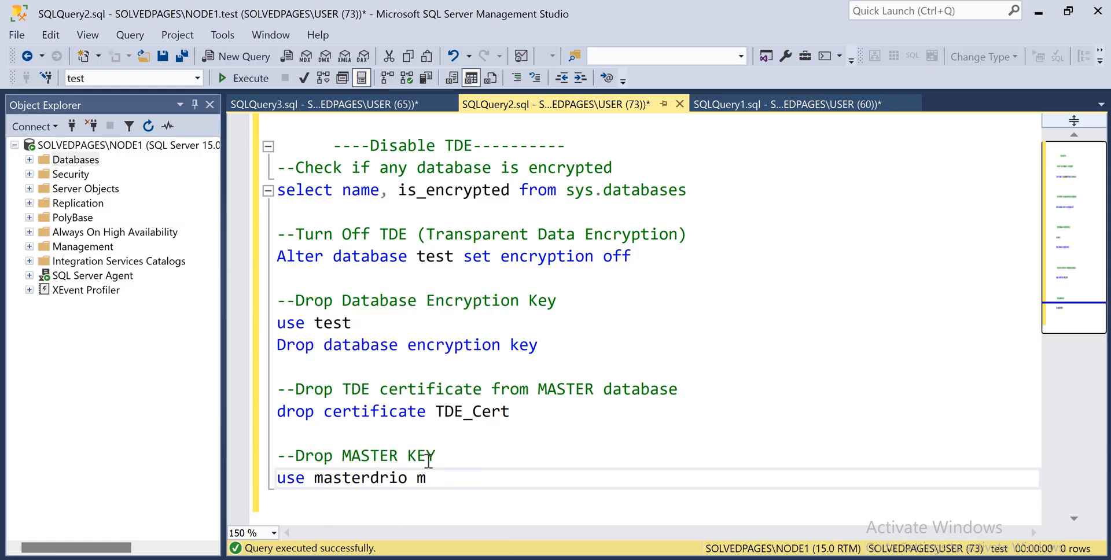
{"action": "key", "text": "Backspace"}
{"action": "type", "text": "drop mast"}
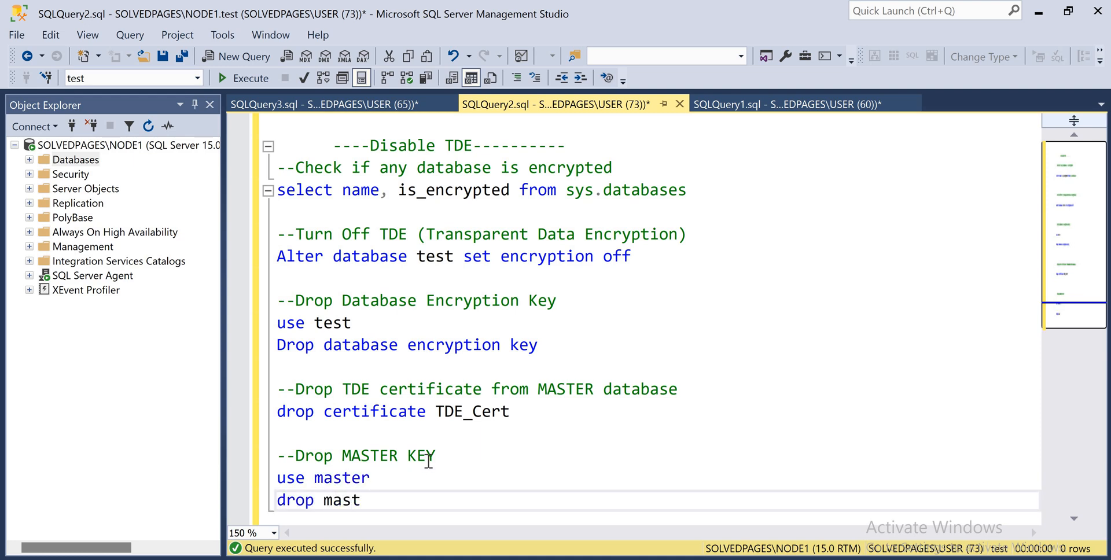
{"action": "type", "text": "er key"}
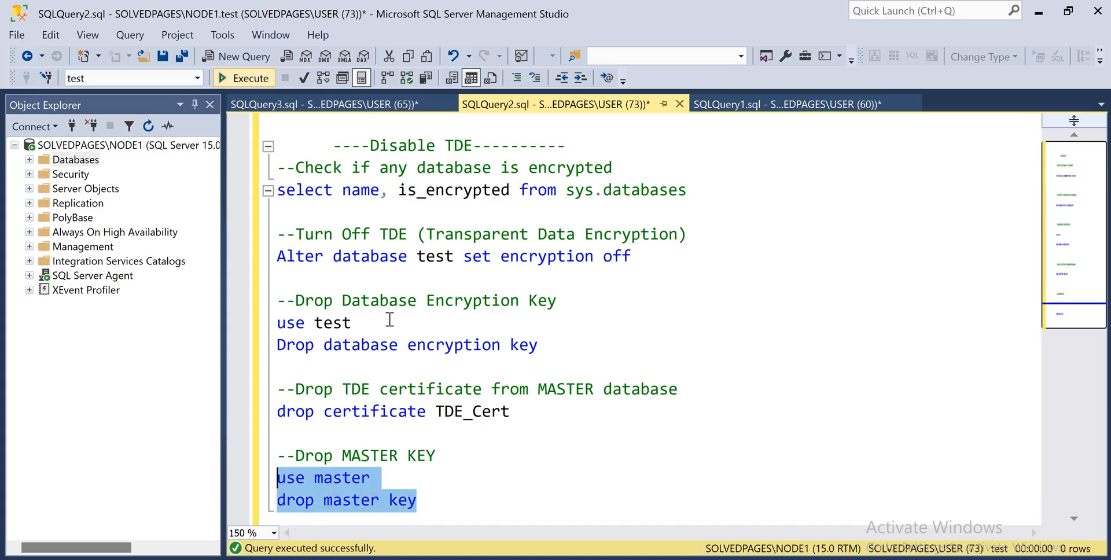
{"action": "left_click", "coordinate": [242, 78]}
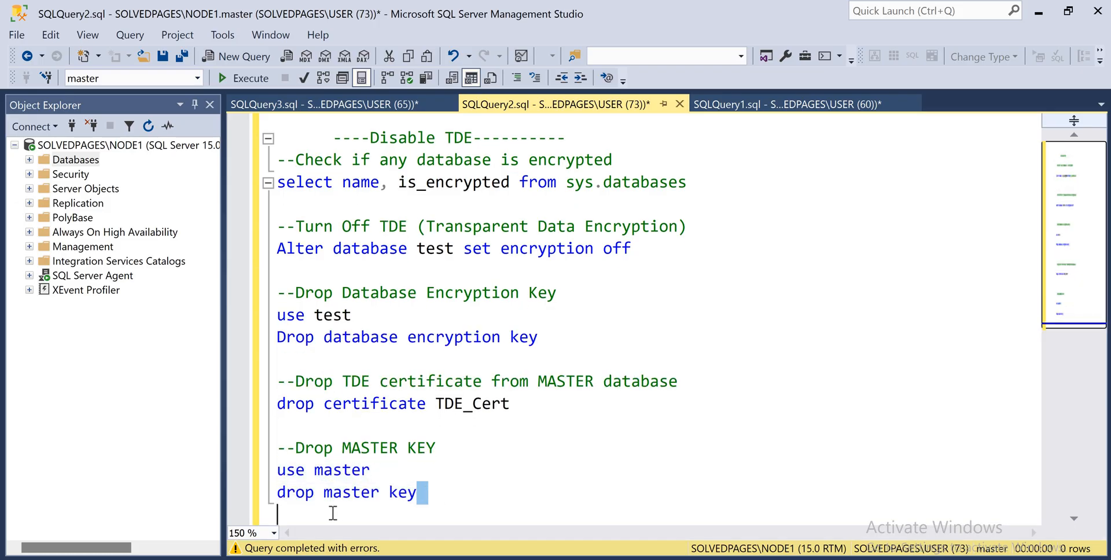
{"action": "mouse_move", "coordinate": [168, 69]}
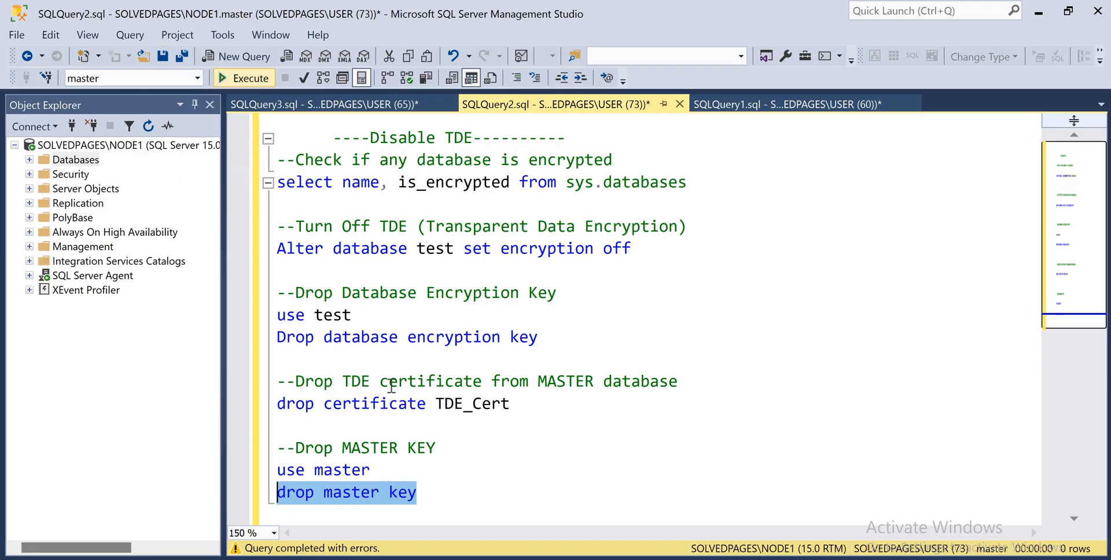
{"action": "left_click", "coordinate": [244, 78]}
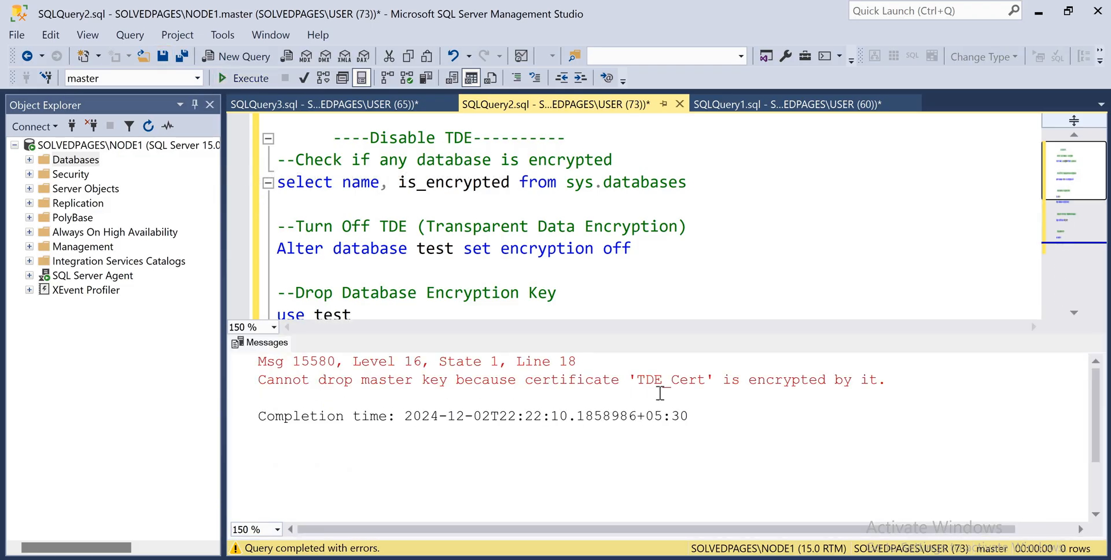
{"action": "mouse_move", "coordinate": [553, 401]}
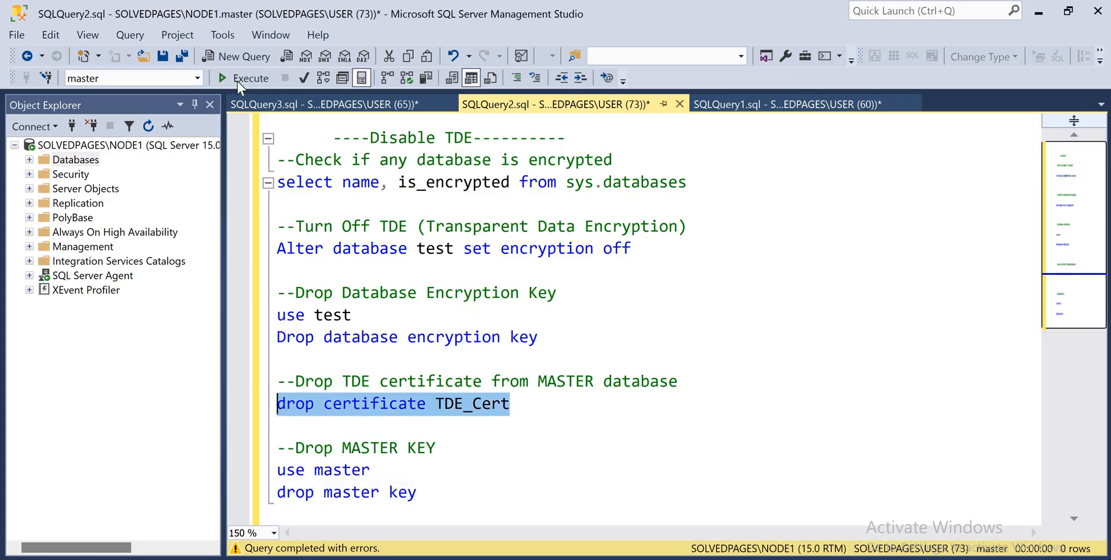
- Drop certificate TDE_Cert and rerun the sys.databases check, showing test at is_encrypted 0
{"action": "left_click", "coordinate": [244, 78]}
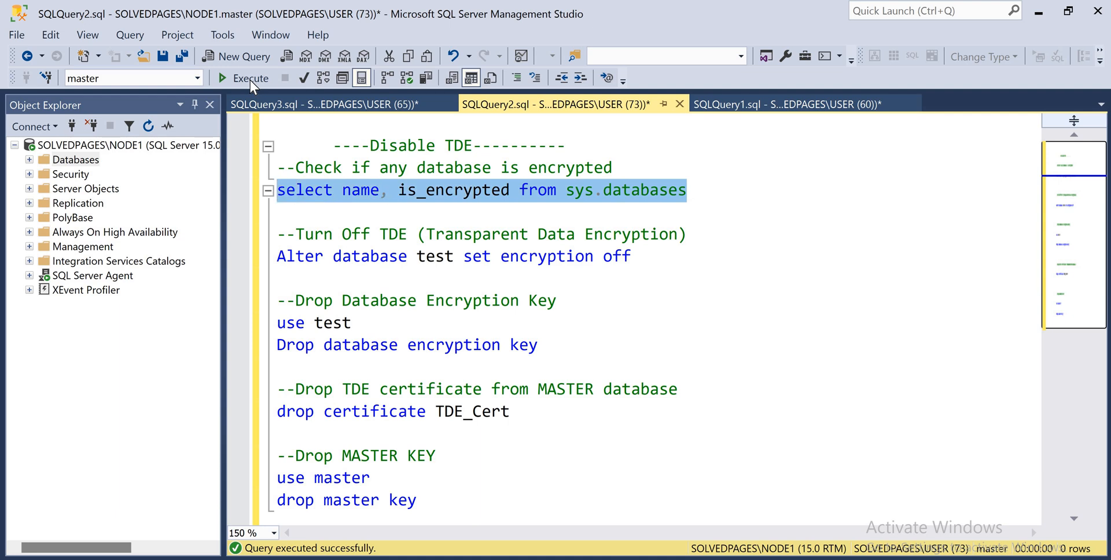
{"action": "left_click", "coordinate": [223, 78]}
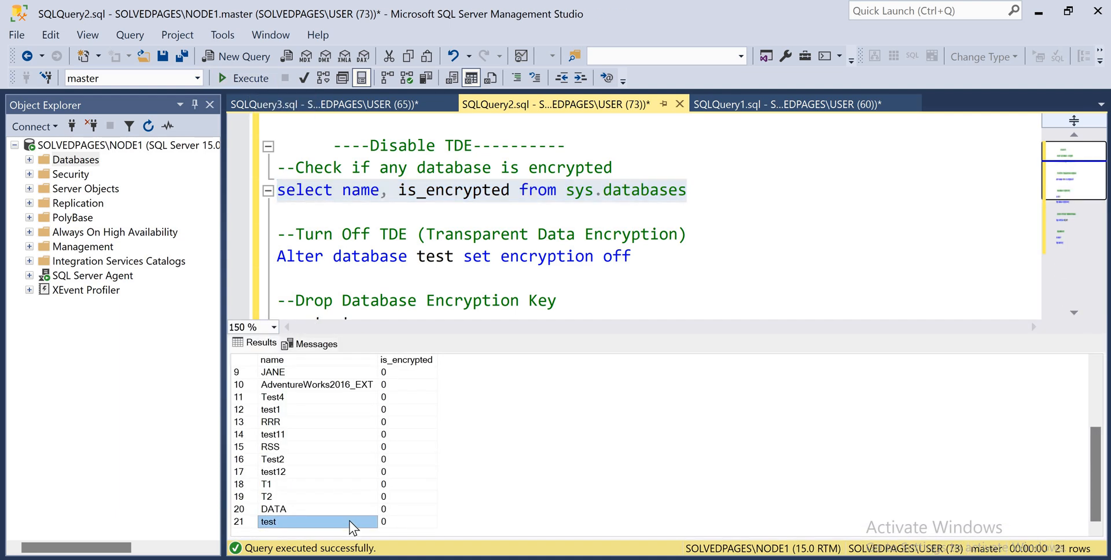
{"action": "left_click", "coordinate": [407, 522]}
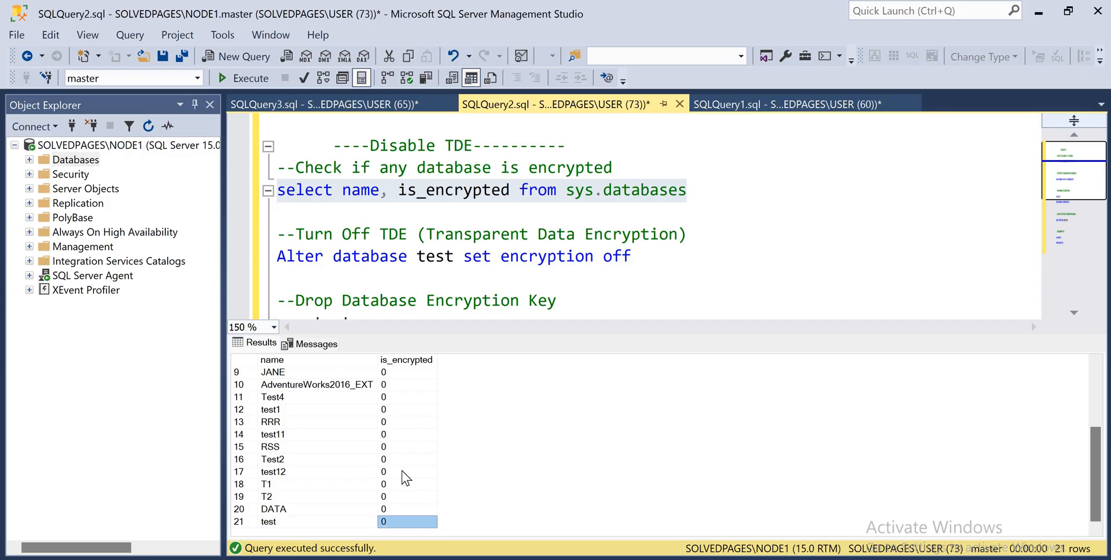
{"action": "mouse_move", "coordinate": [396, 389]}
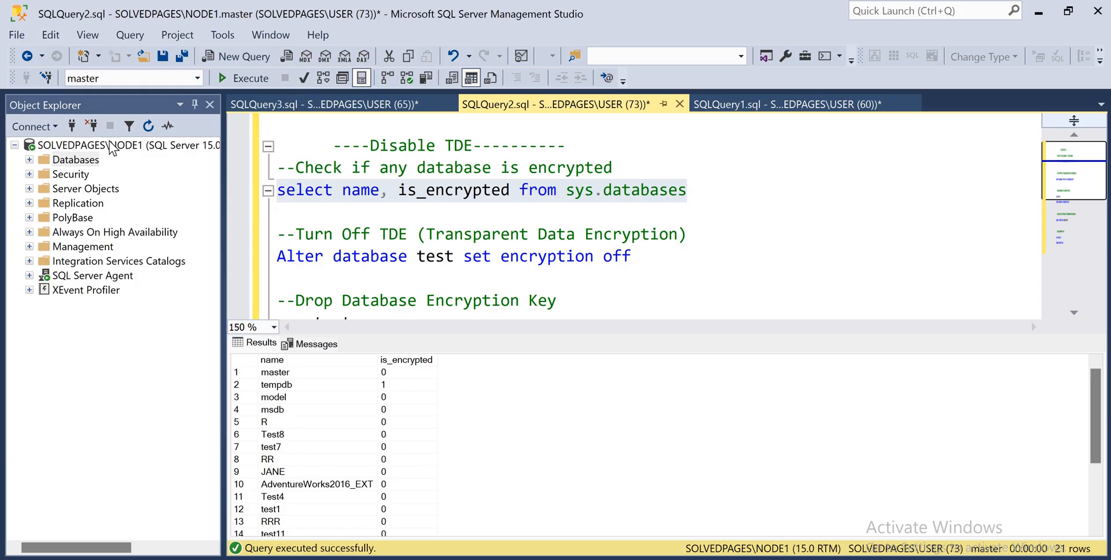
- Restart the SQL Server service and Agent, then rerun the check showing tempdb at 0
{"action": "right_click", "coordinate": [87, 146]}
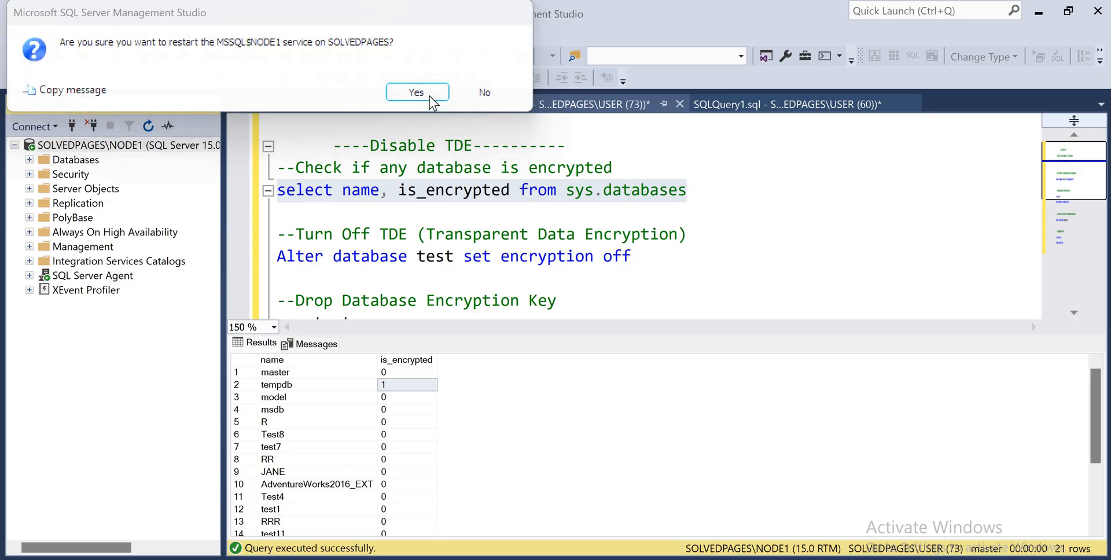
{"action": "left_click", "coordinate": [417, 92]}
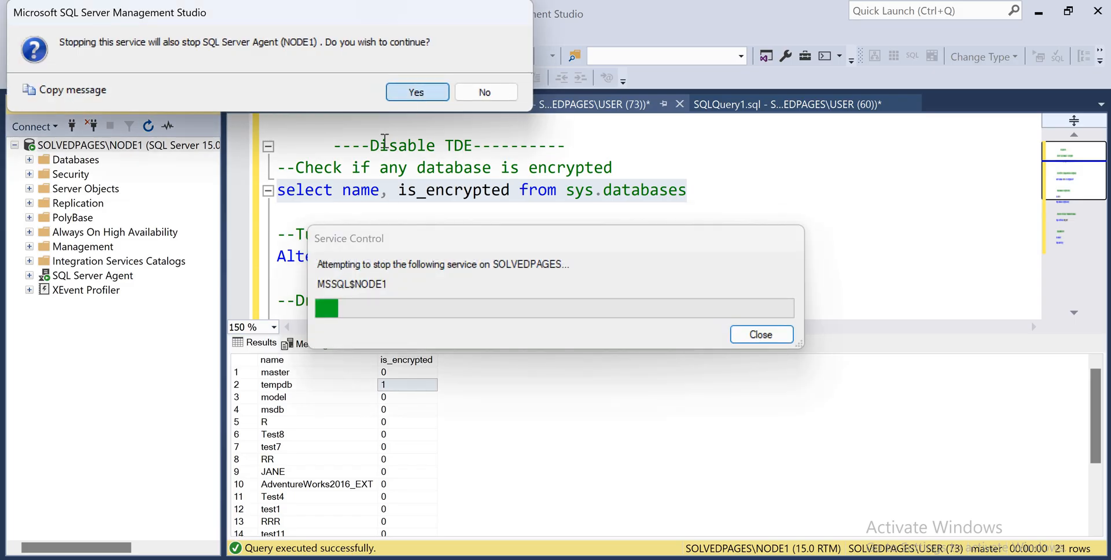
{"action": "left_click", "coordinate": [417, 92]}
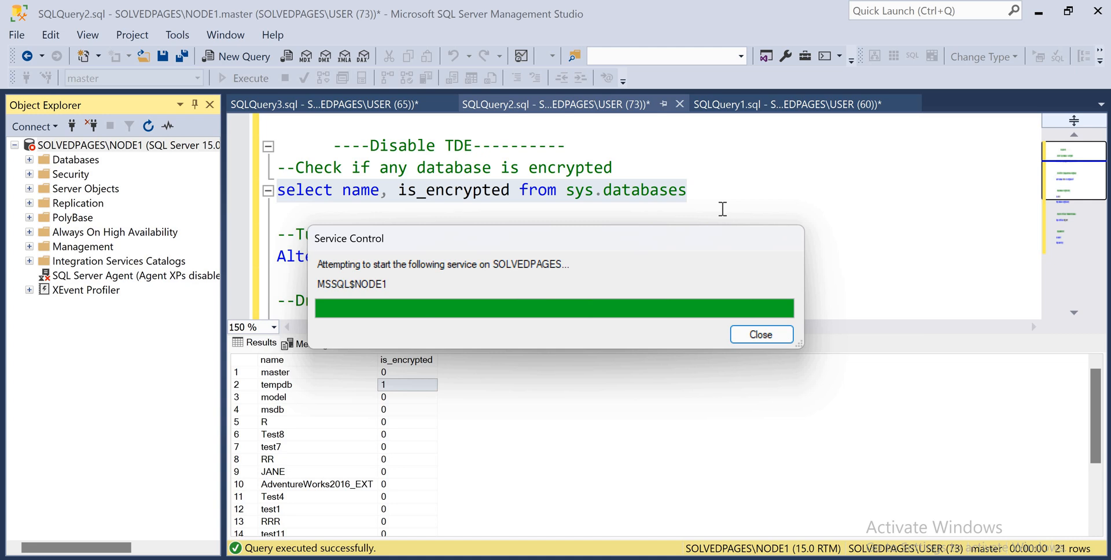
{"action": "left_click", "coordinate": [761, 335]}
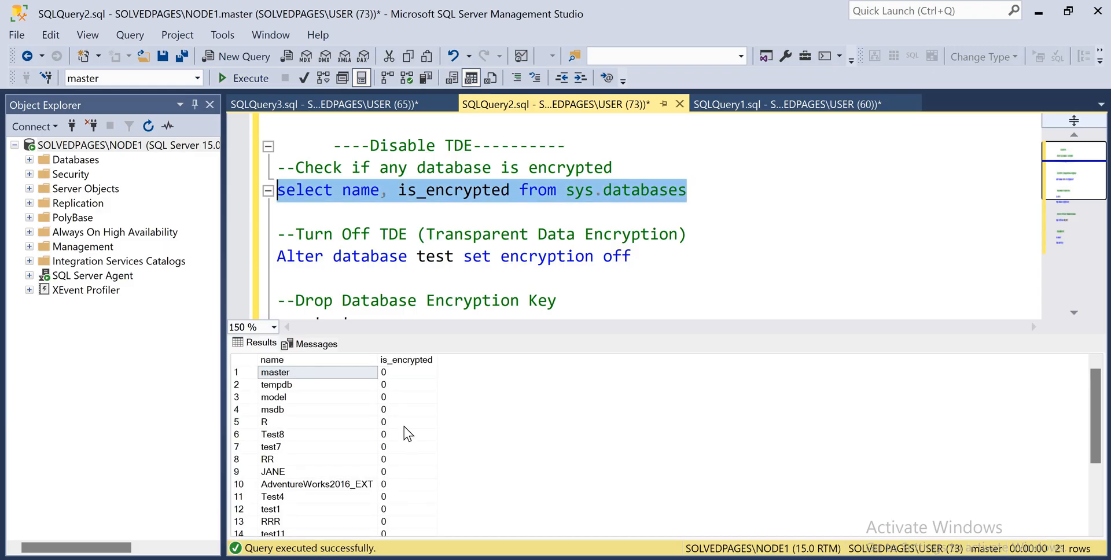
{"action": "left_click", "coordinate": [407, 397]}
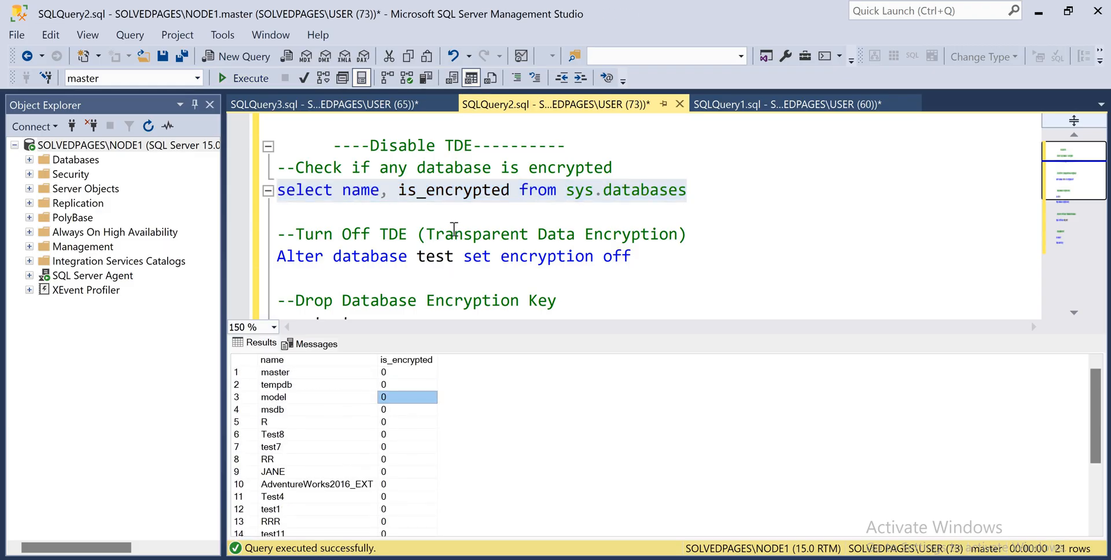